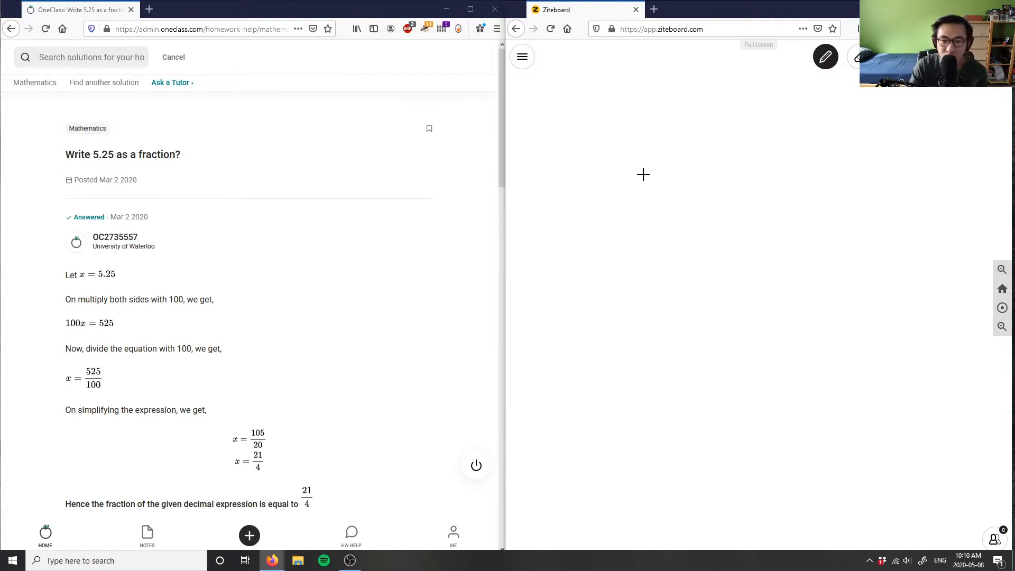
pyautogui.moveTo(544, 150)
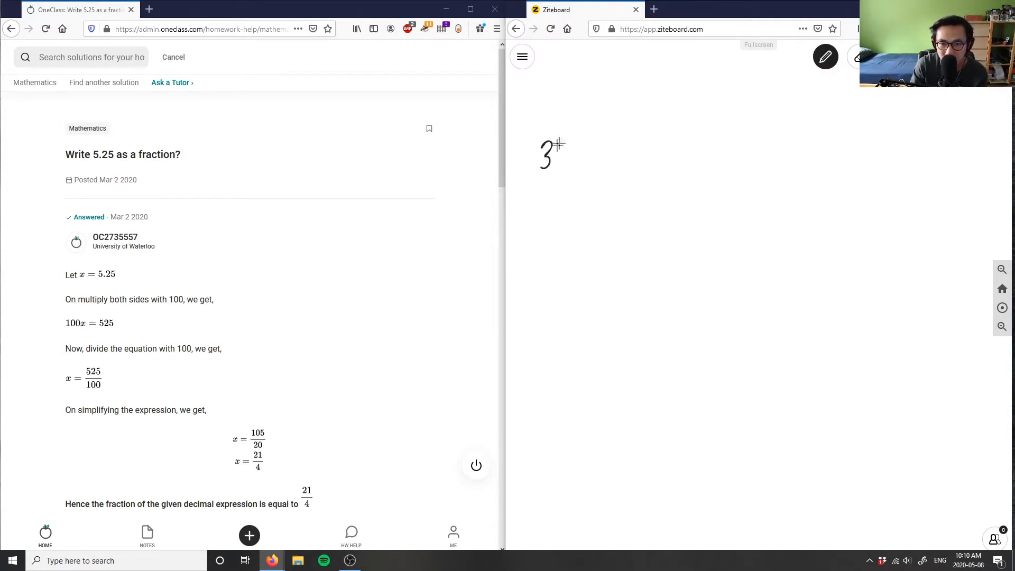
# Handwrite the heading "3) 5.25 as a fraction?" in black at the top of the board
pyautogui.moveTo(564, 136); pyautogui.dragTo(570, 174)
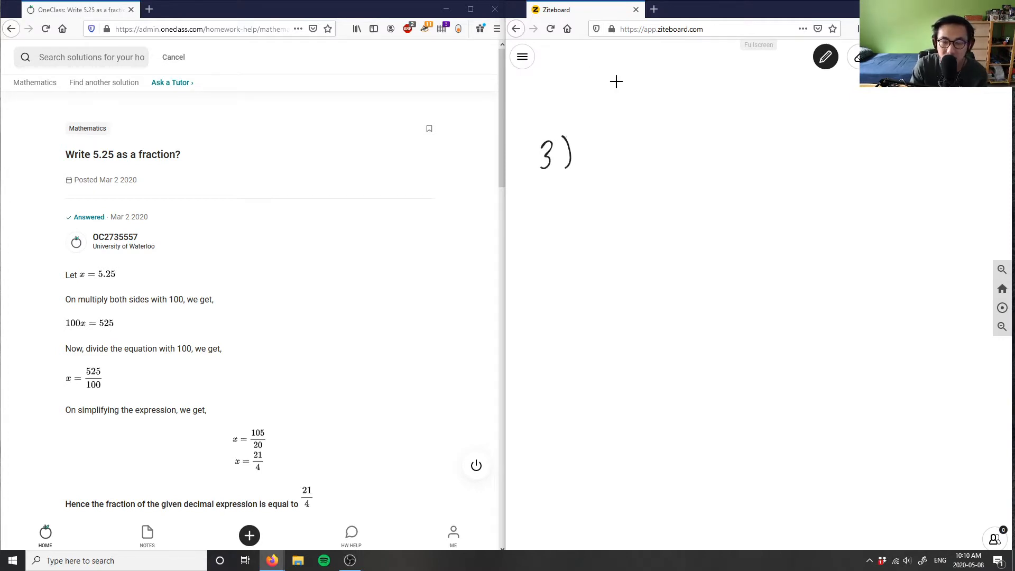
pyautogui.moveTo(599, 129)
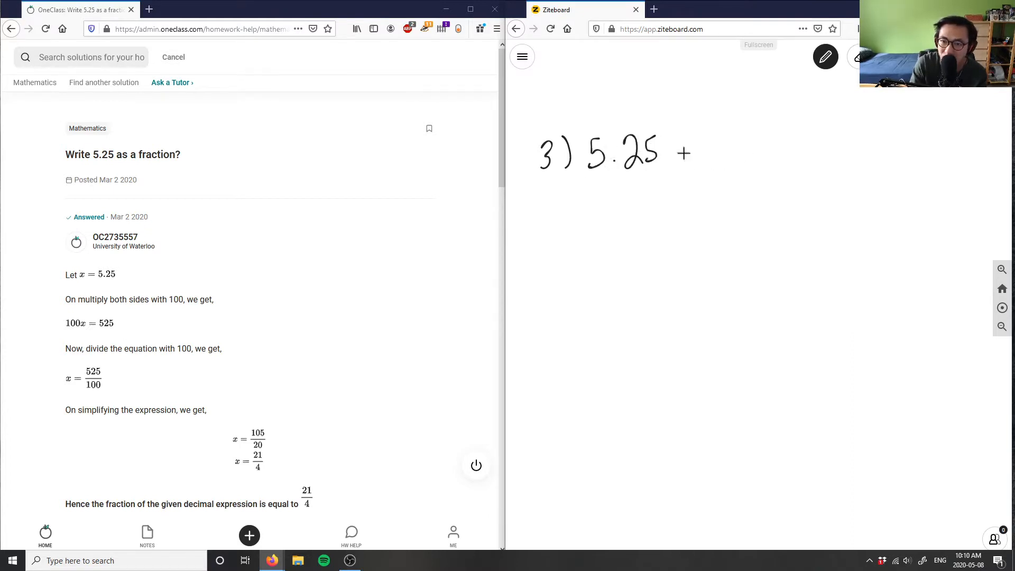
pyautogui.moveTo(702, 155); pyautogui.dragTo(777, 158)
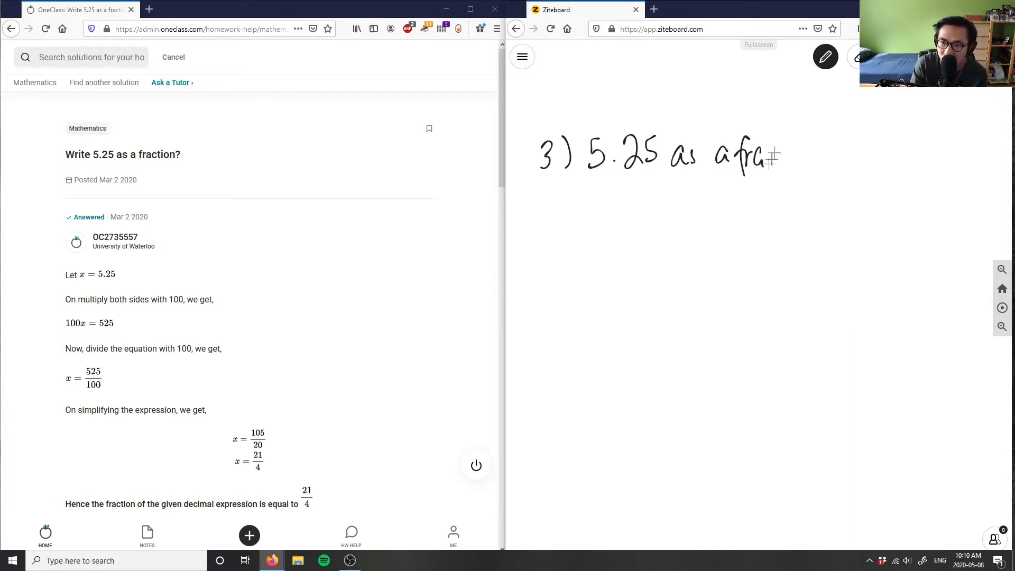
pyautogui.moveTo(767, 155); pyautogui.dragTo(835, 159)
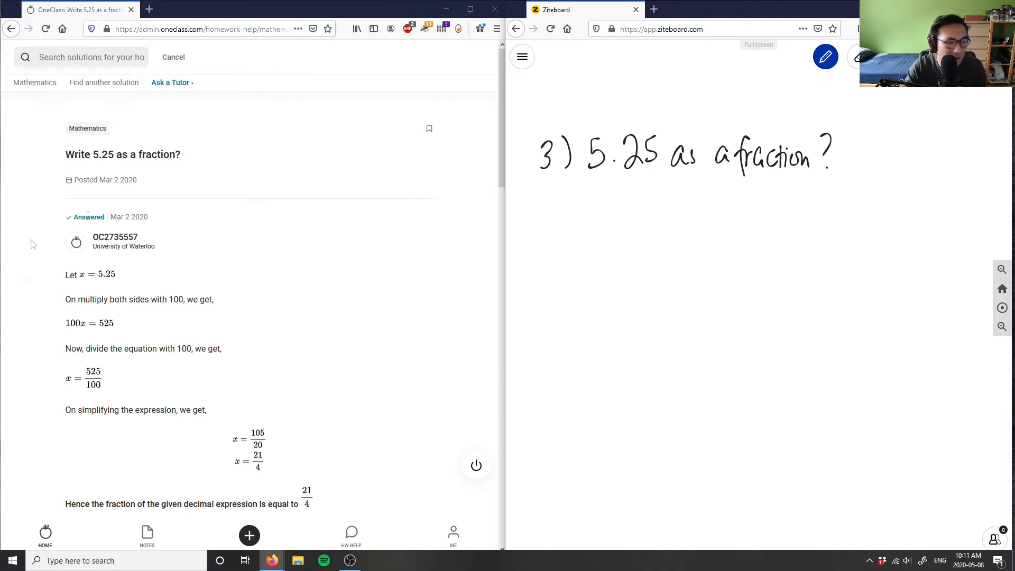
pyautogui.moveTo(415, 264)
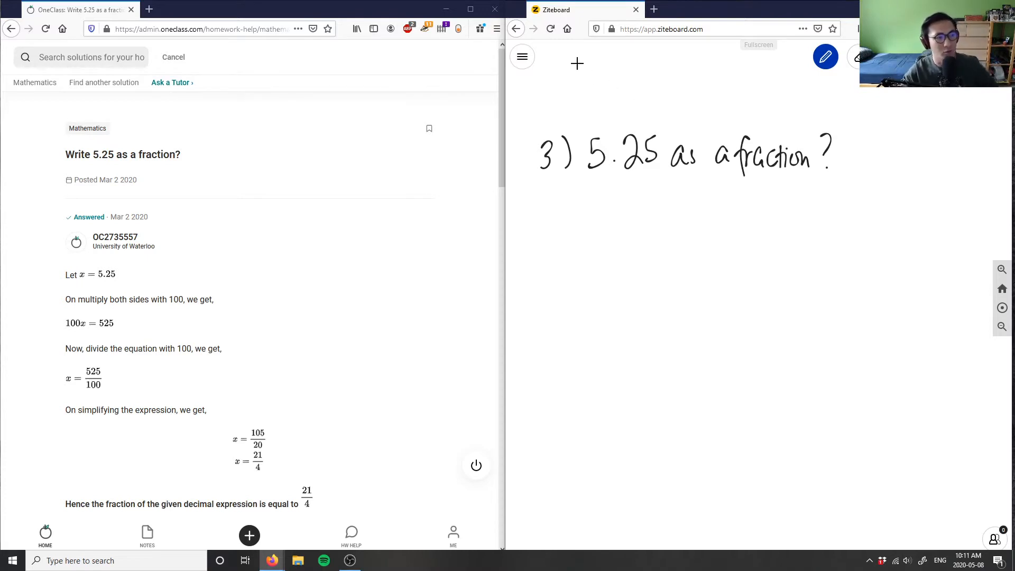
pyautogui.moveTo(532, 206)
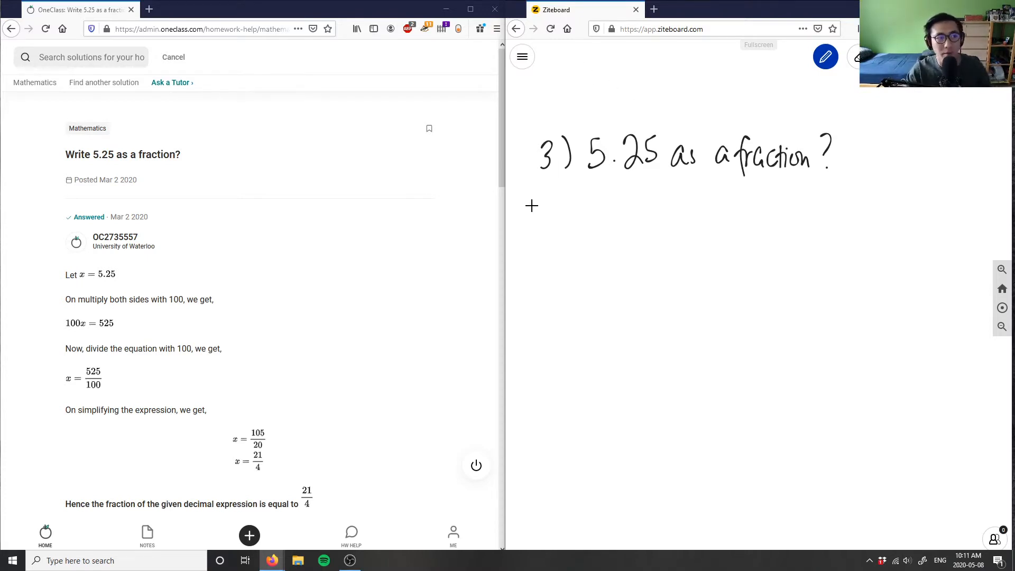
pyautogui.moveTo(737, 158)
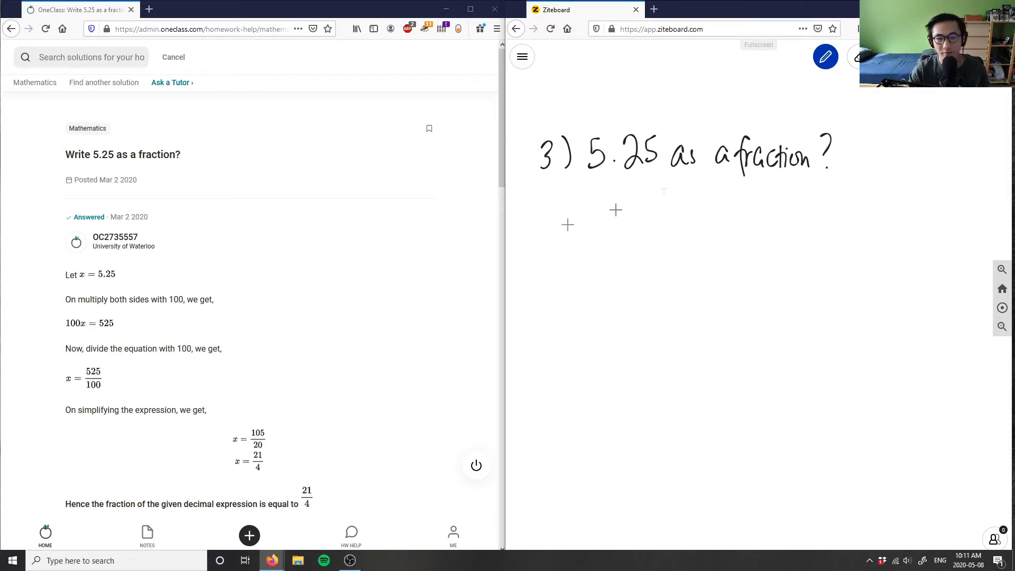
# In blue, underline 5 and 25 and label them whole number and decimal part
pyautogui.click(825, 57)
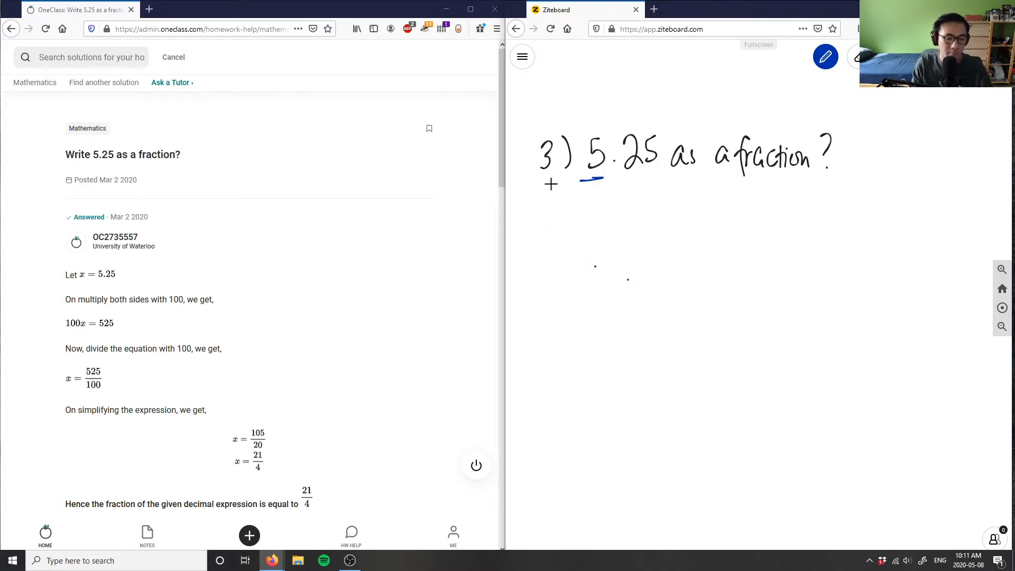
pyautogui.moveTo(531, 214); pyautogui.dragTo(544, 232)
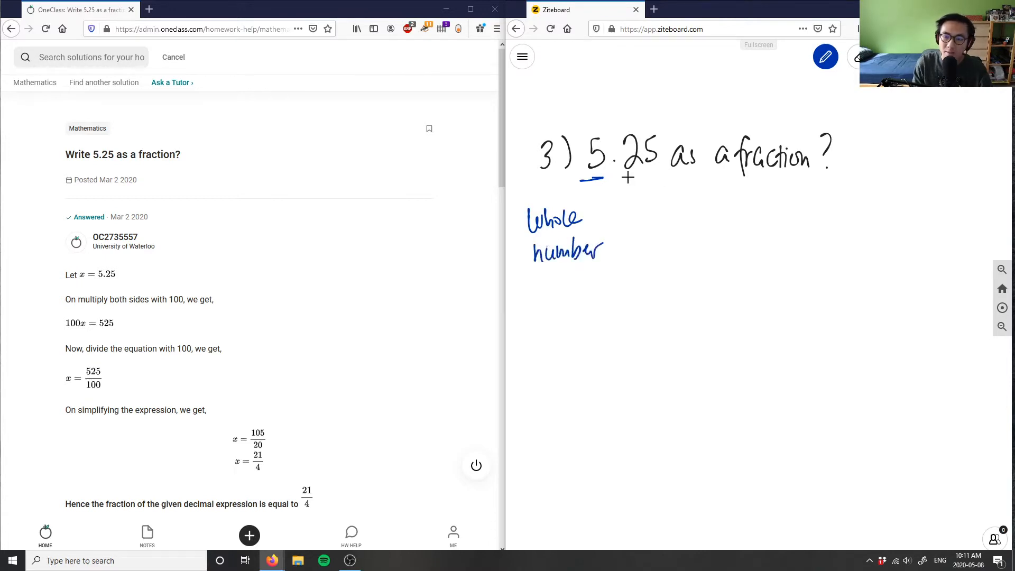
pyautogui.moveTo(640, 176); pyautogui.dragTo(663, 175)
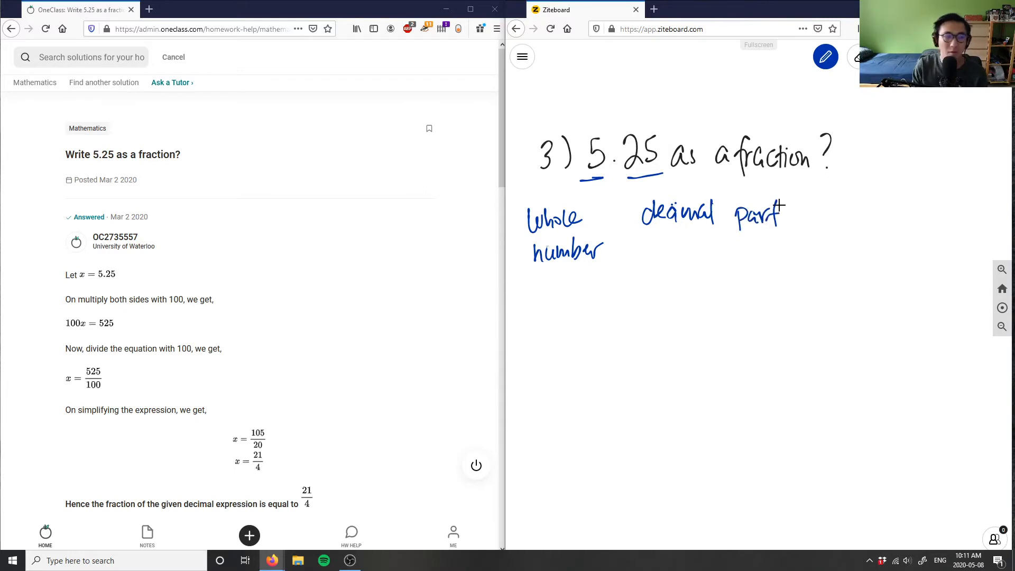
# In black, write 5 below with "whole number + fraction part"
pyautogui.click(825, 57)
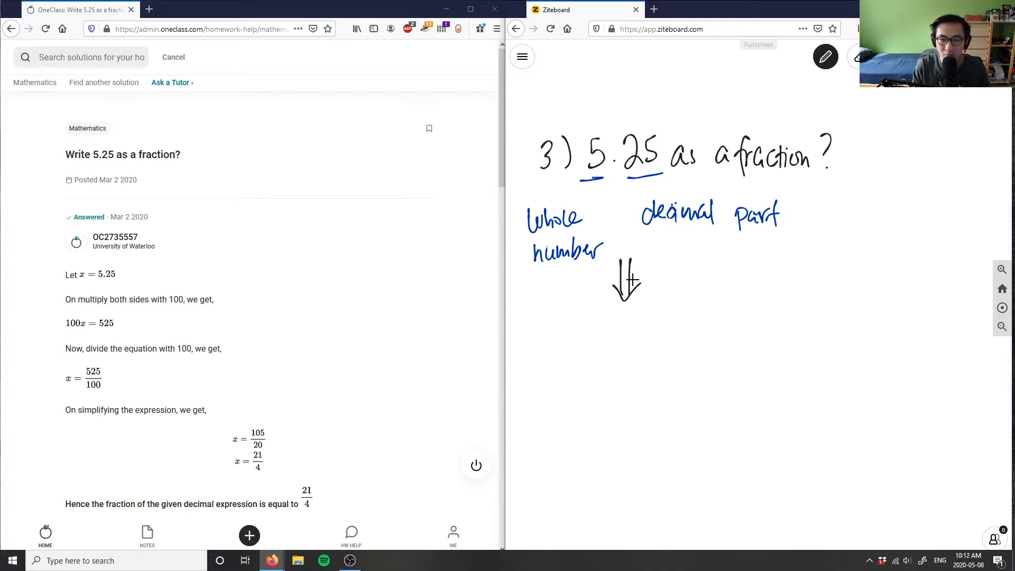
pyautogui.moveTo(537, 398); pyautogui.dragTo(589, 401)
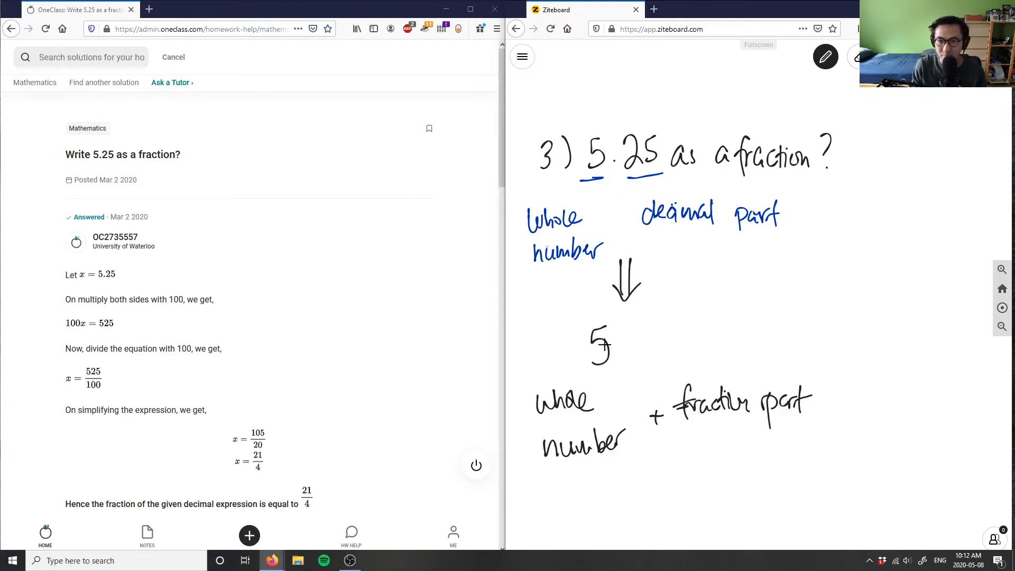
# Write 5 25/100 with its fraction bar and add red place-value notes on tens and hundreds
pyautogui.moveTo(622, 339); pyautogui.dragTo(638, 339)
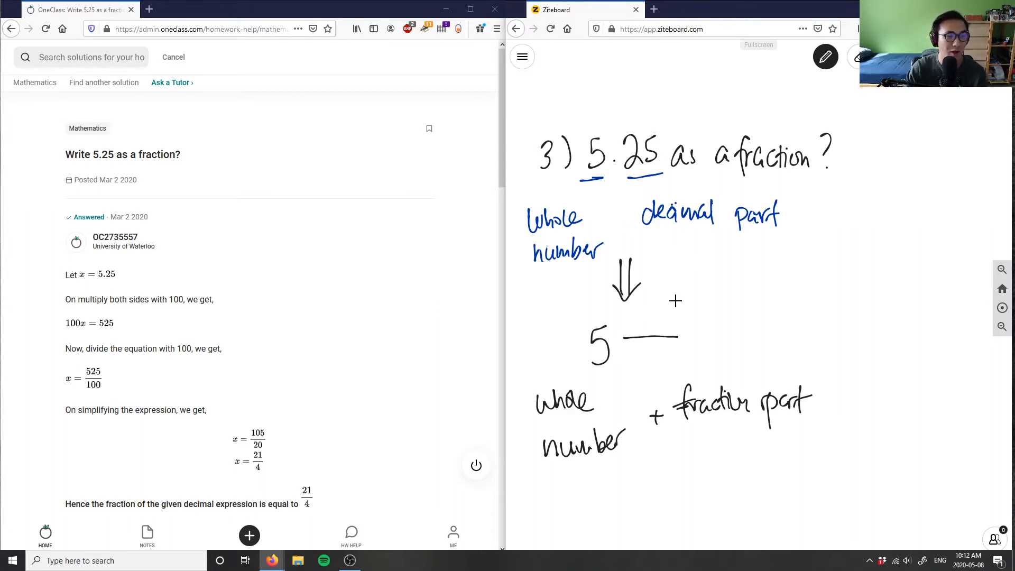
pyautogui.click(609, 209)
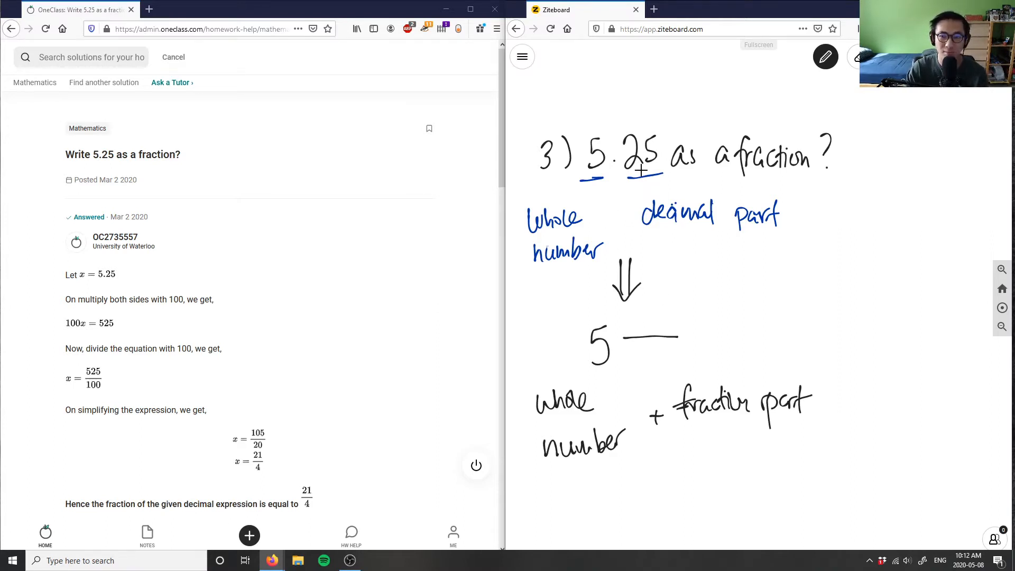
pyautogui.moveTo(622, 159); pyautogui.dragTo(632, 168)
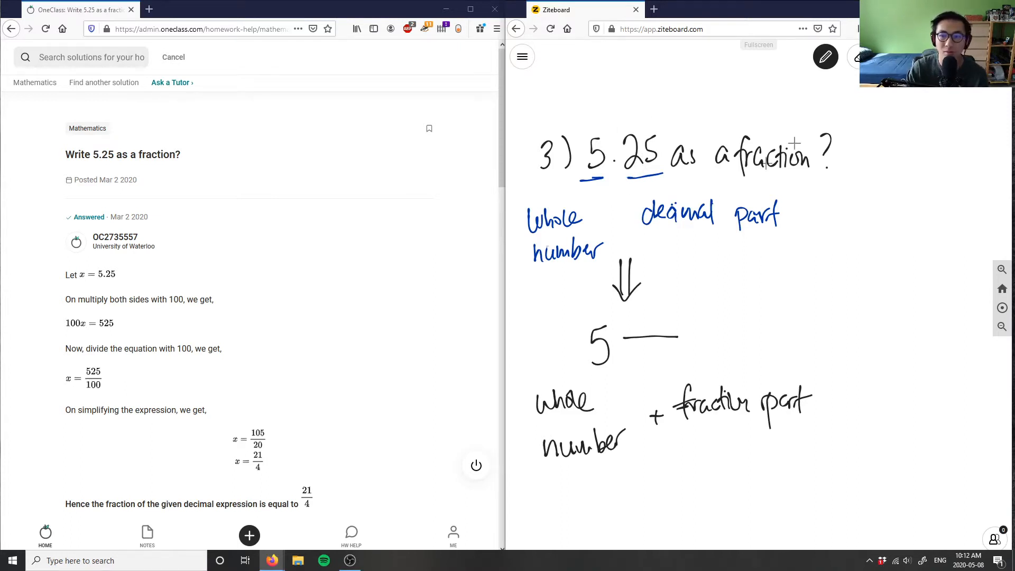
pyautogui.click(824, 57)
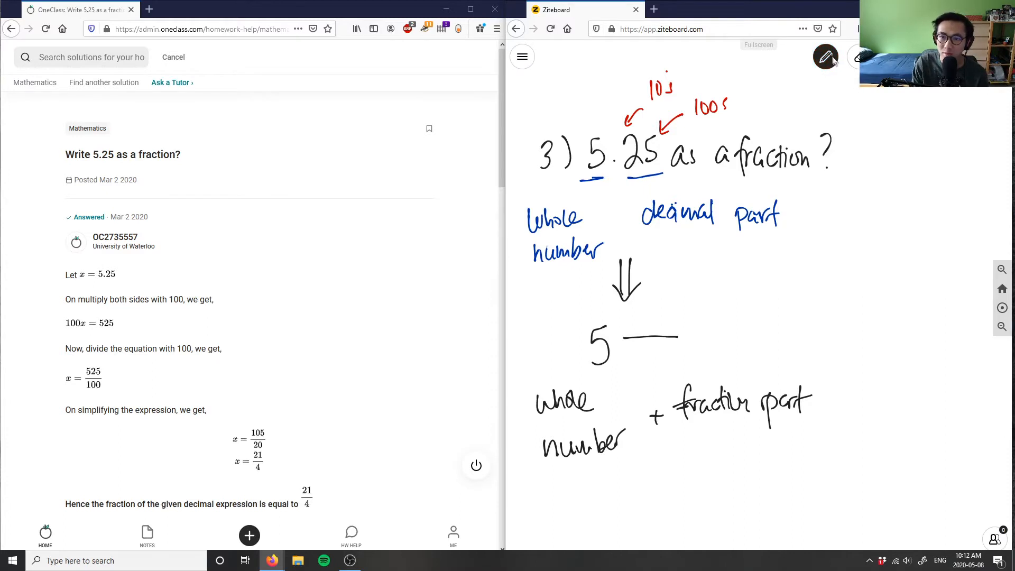
# In black, label the rewritten 5 25/100 as a mixed fraction
pyautogui.click(637, 356)
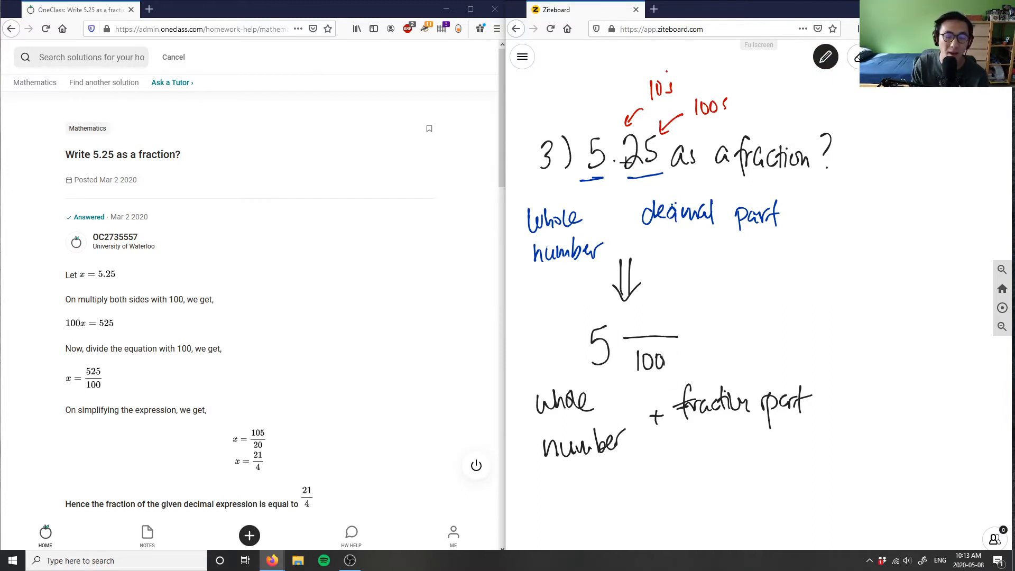
pyautogui.moveTo(644, 311)
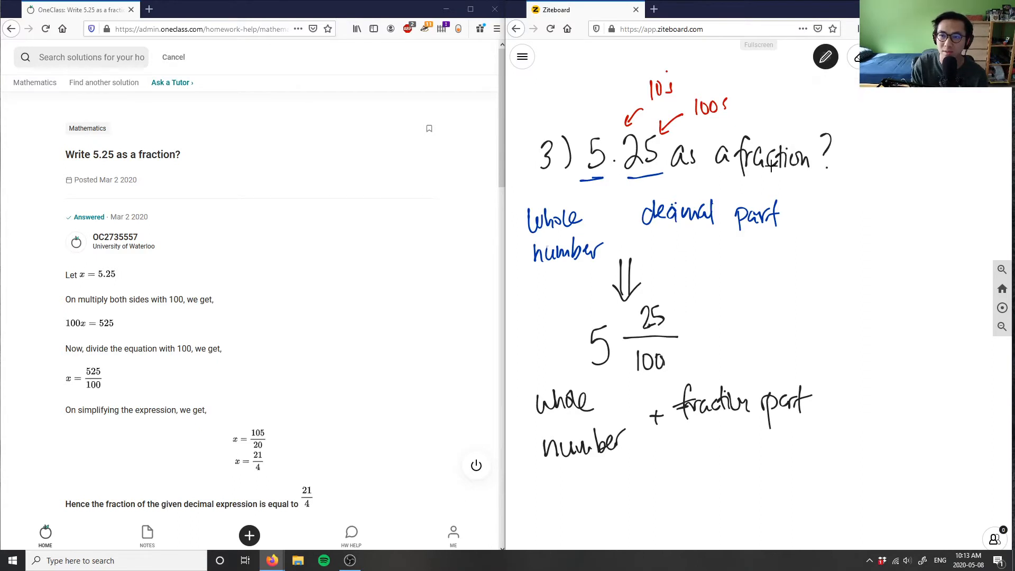
pyautogui.moveTo(537, 476); pyautogui.dragTo(631, 480)
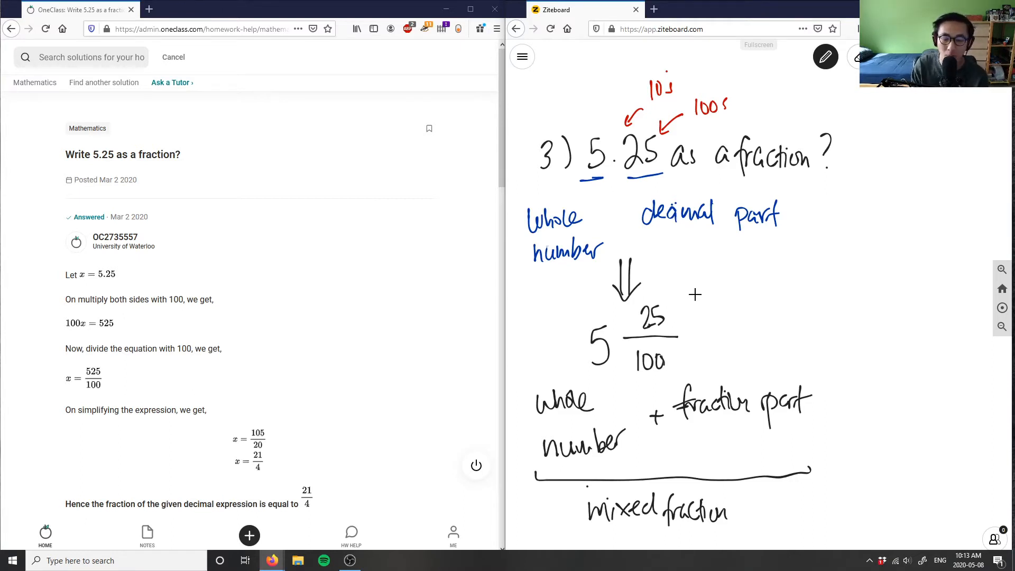
# Draw an arrow from the mixed fraction and label the next step improper fraction
pyautogui.moveTo(744, 330); pyautogui.dragTo(783, 327)
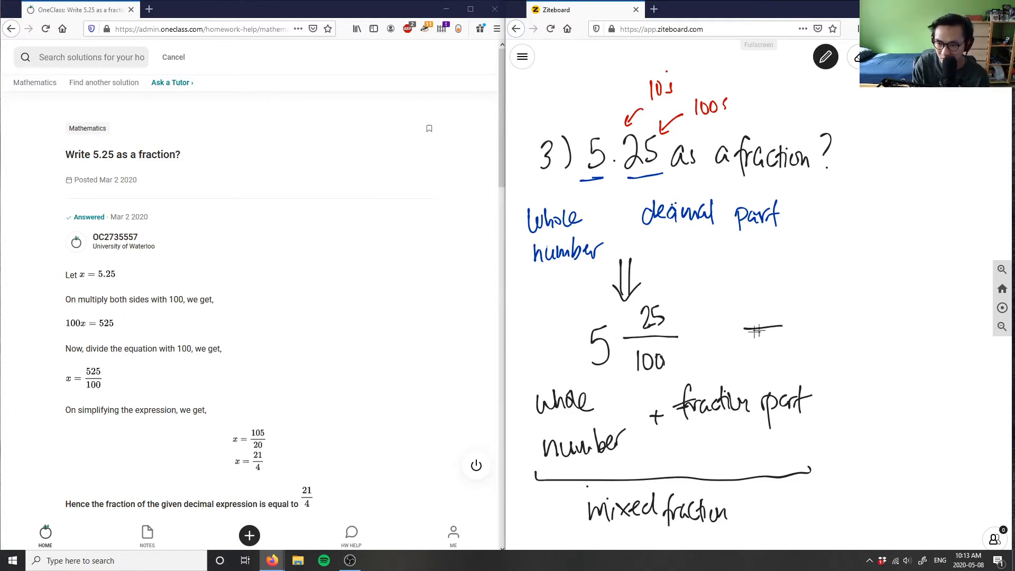
pyautogui.moveTo(744, 330); pyautogui.dragTo(797, 330)
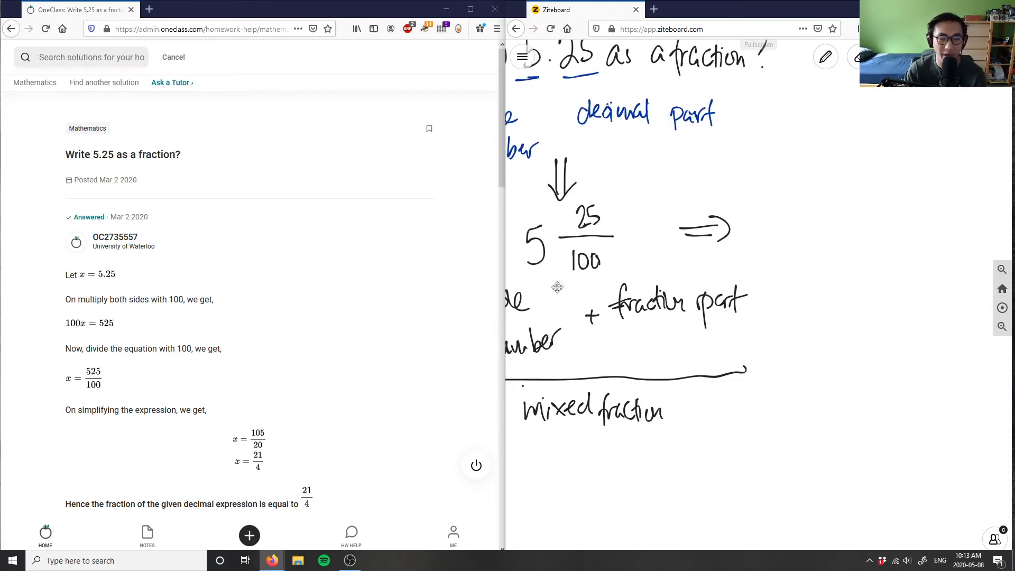
pyautogui.moveTo(572, 267)
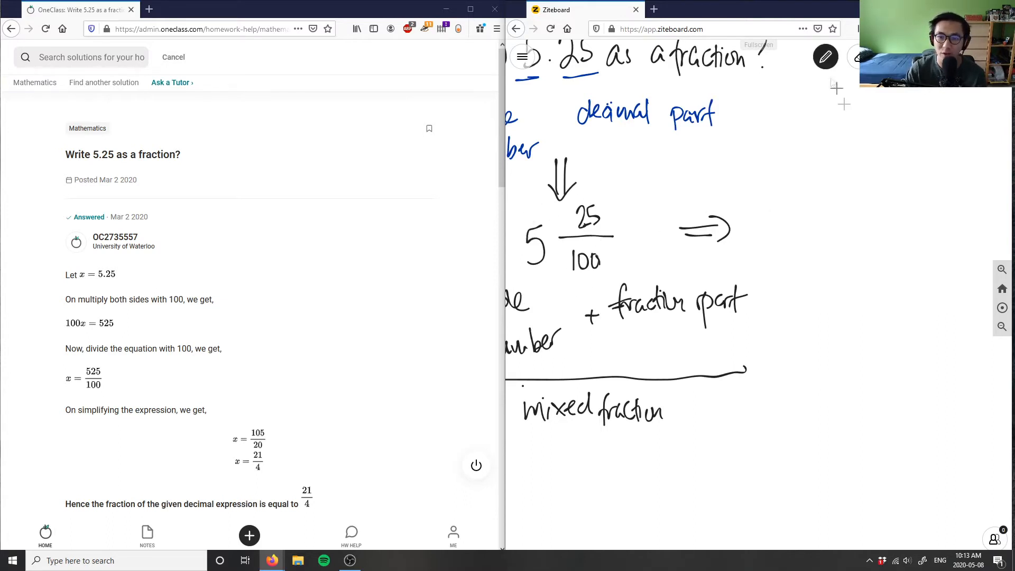
pyautogui.moveTo(860, 244)
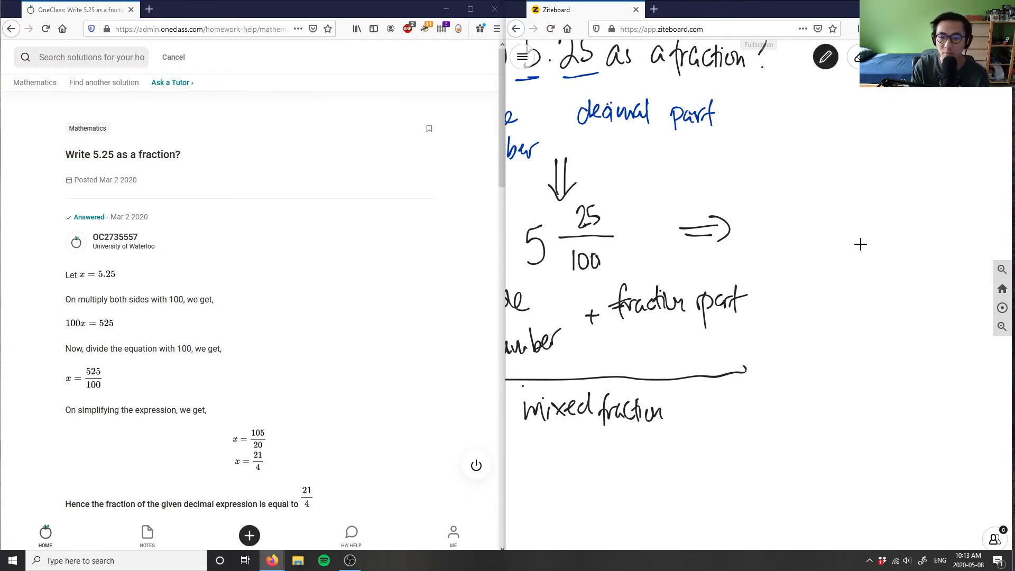
pyautogui.moveTo(806, 295); pyautogui.dragTo(832, 304)
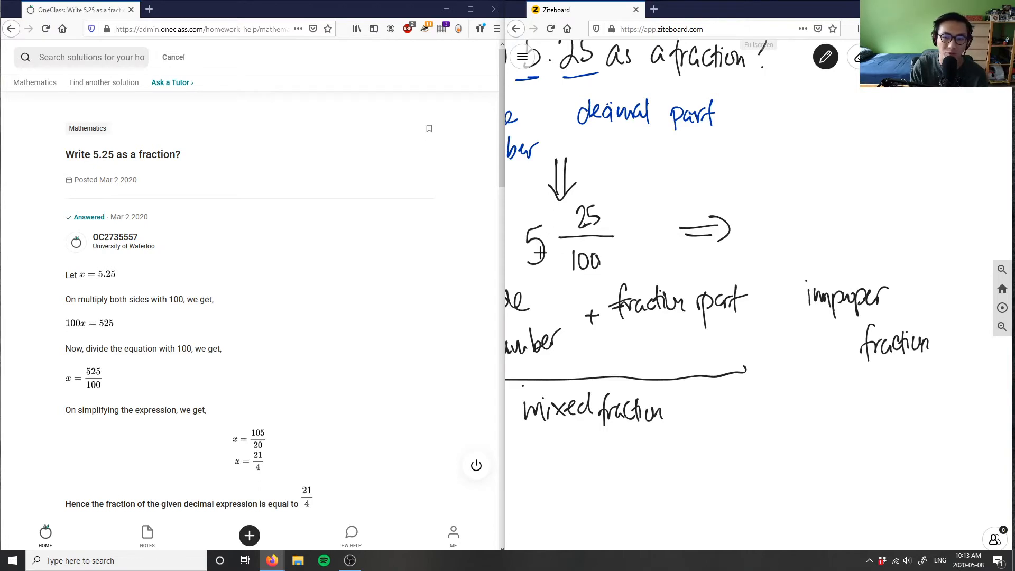
# Add blue ×100 and +5 working marks, then write 525 over 100 in black
pyautogui.click(824, 57)
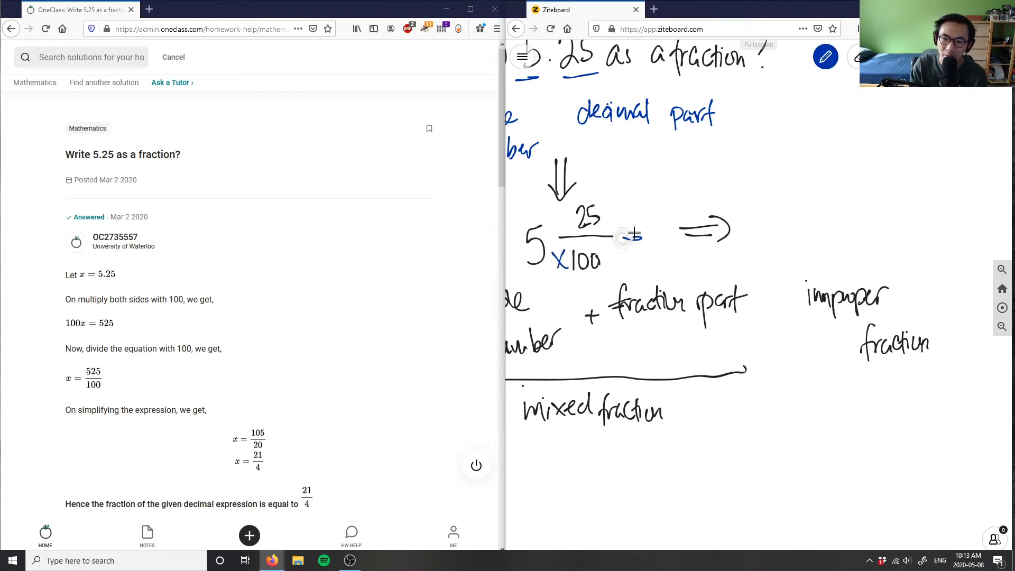
pyautogui.moveTo(622, 243); pyautogui.dragTo(635, 223)
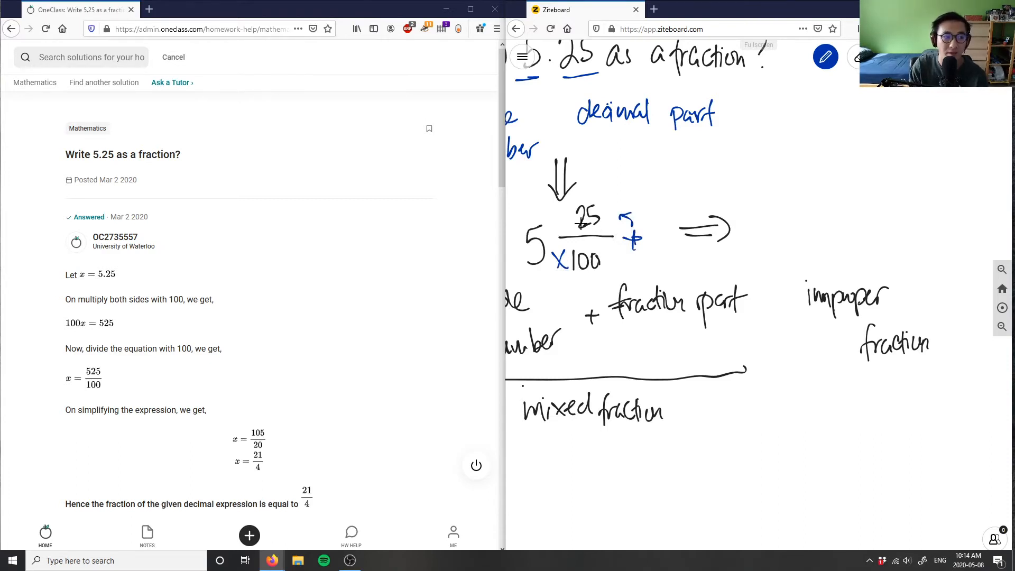
pyautogui.click(824, 58)
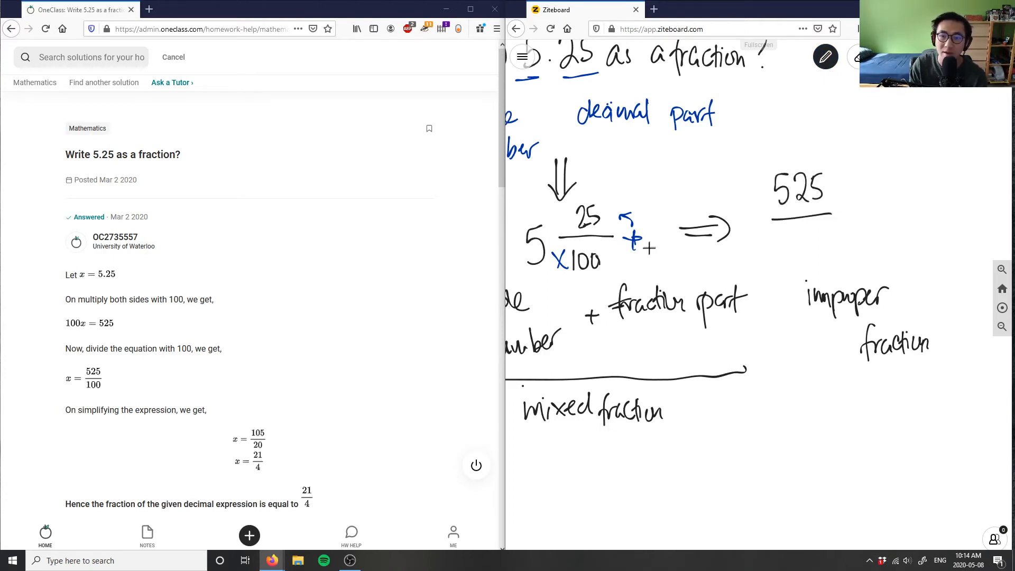
pyautogui.moveTo(783, 249); pyautogui.dragTo(795, 249)
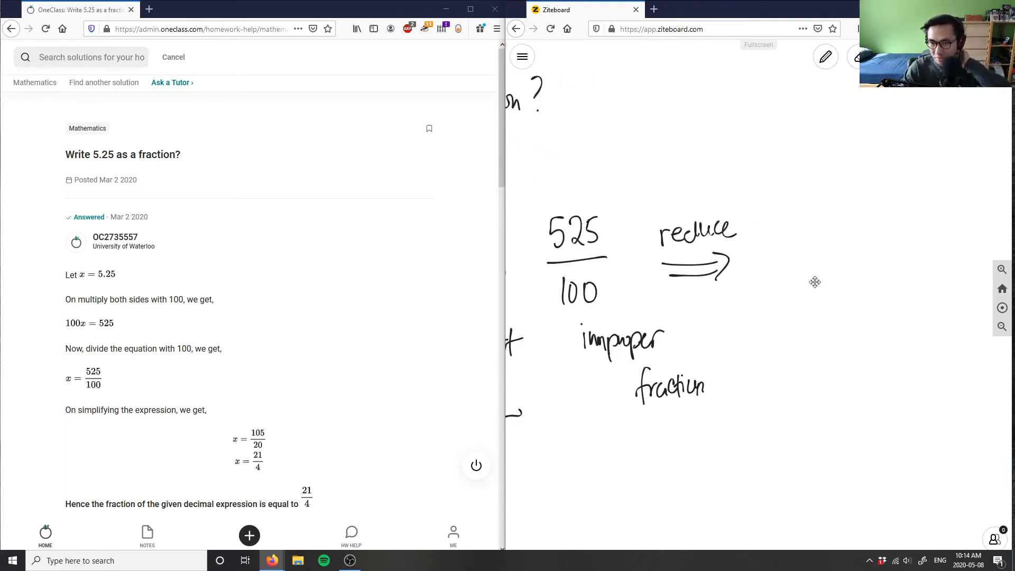
pyautogui.moveTo(575, 281)
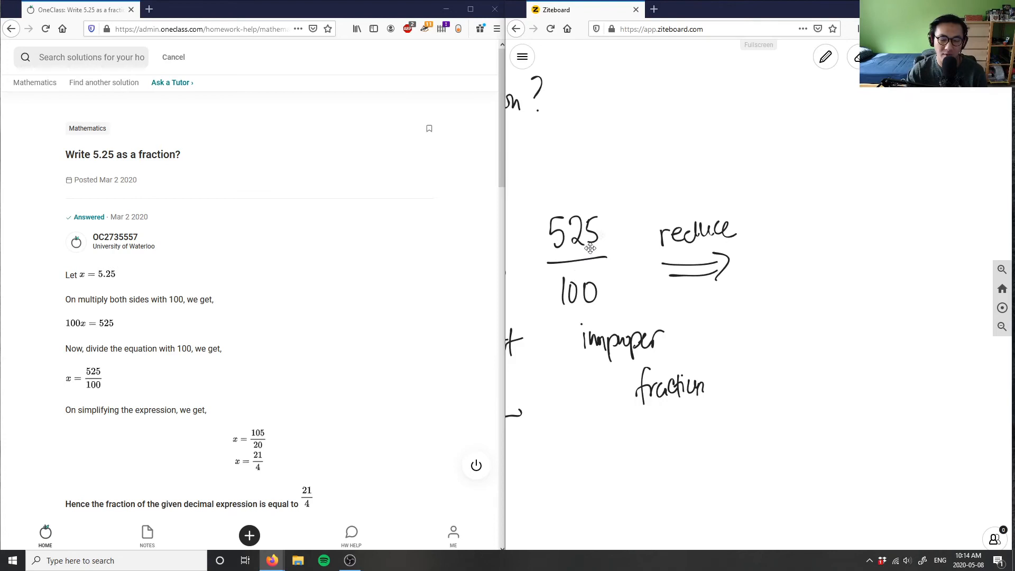
pyautogui.moveTo(569, 290)
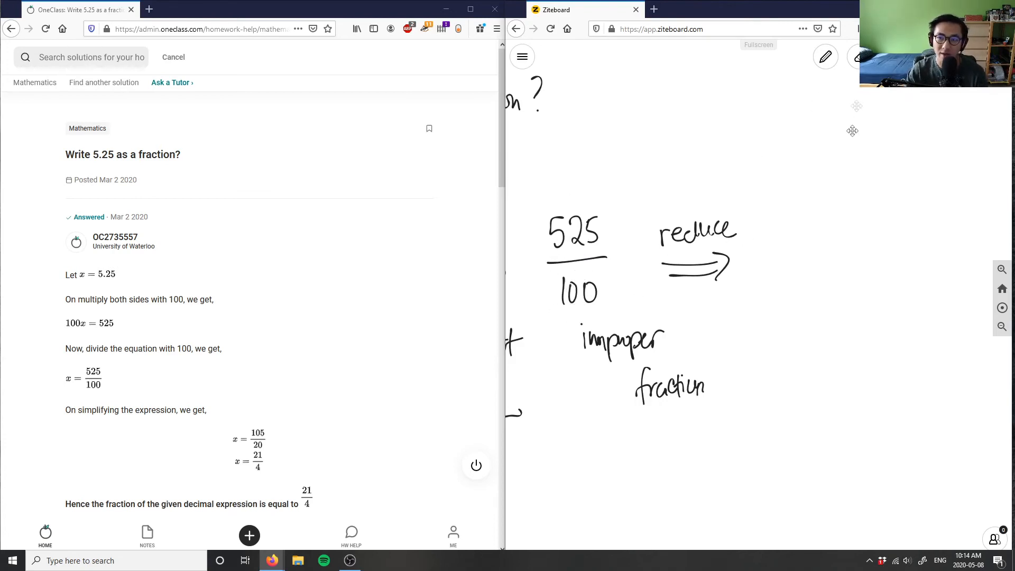
# Divide 525 and 100 each by 25 and box the final answer 21/4
pyautogui.click(824, 57)
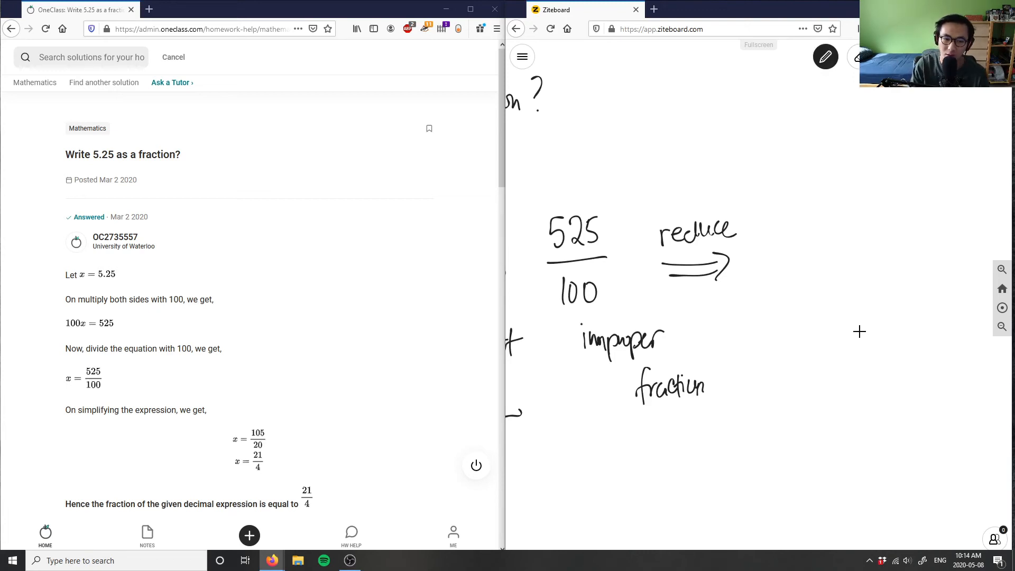
pyautogui.moveTo(777, 272); pyautogui.dragTo(835, 295)
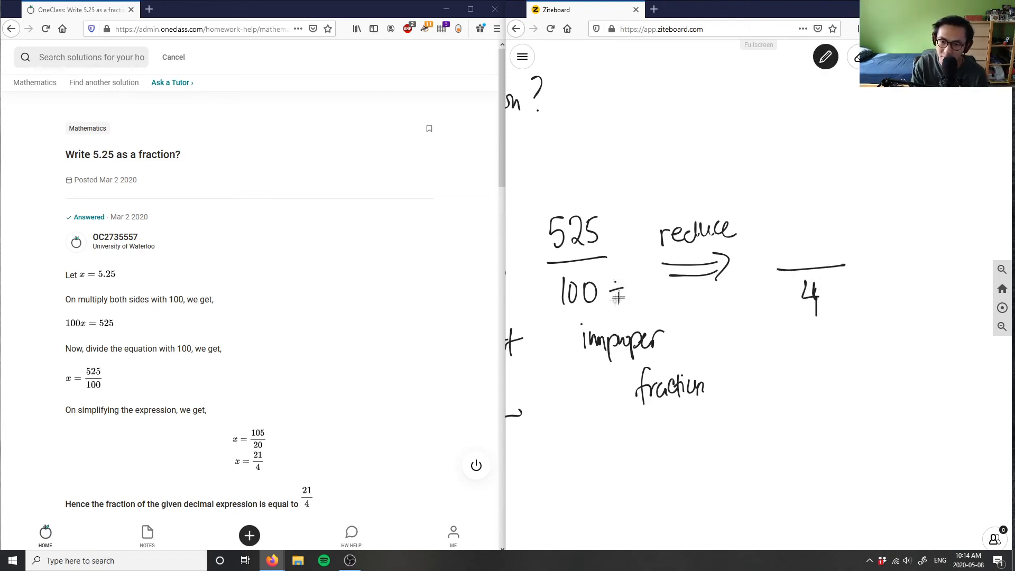
pyautogui.moveTo(612, 293); pyautogui.dragTo(653, 295)
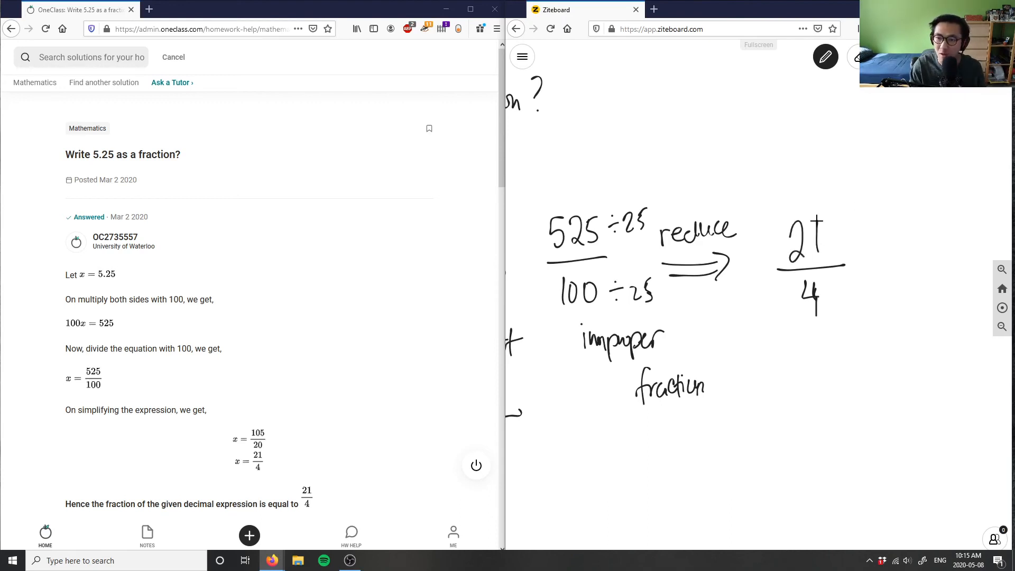
pyautogui.moveTo(760, 201); pyautogui.dragTo(880, 323)
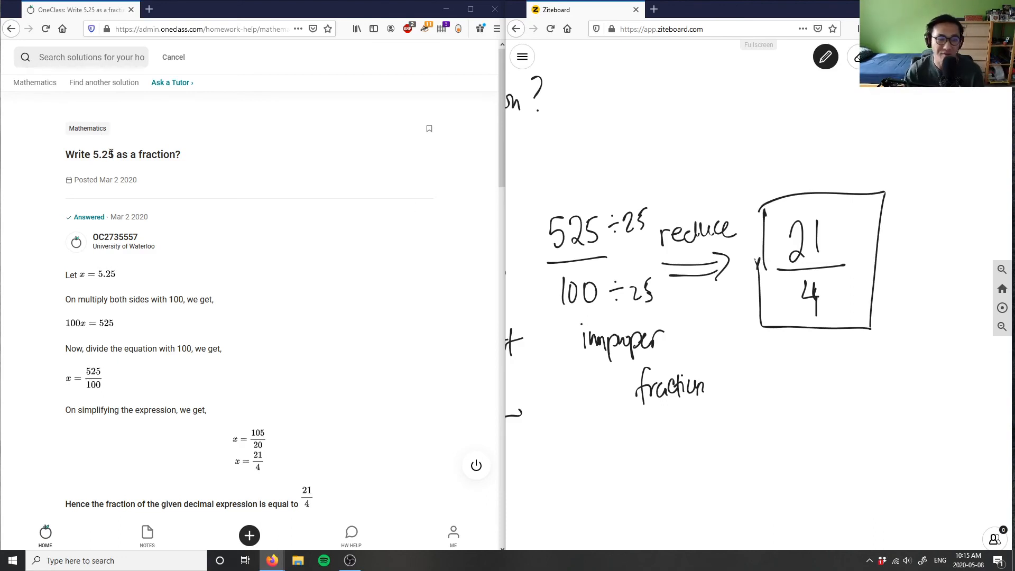
pyautogui.moveTo(304, 271)
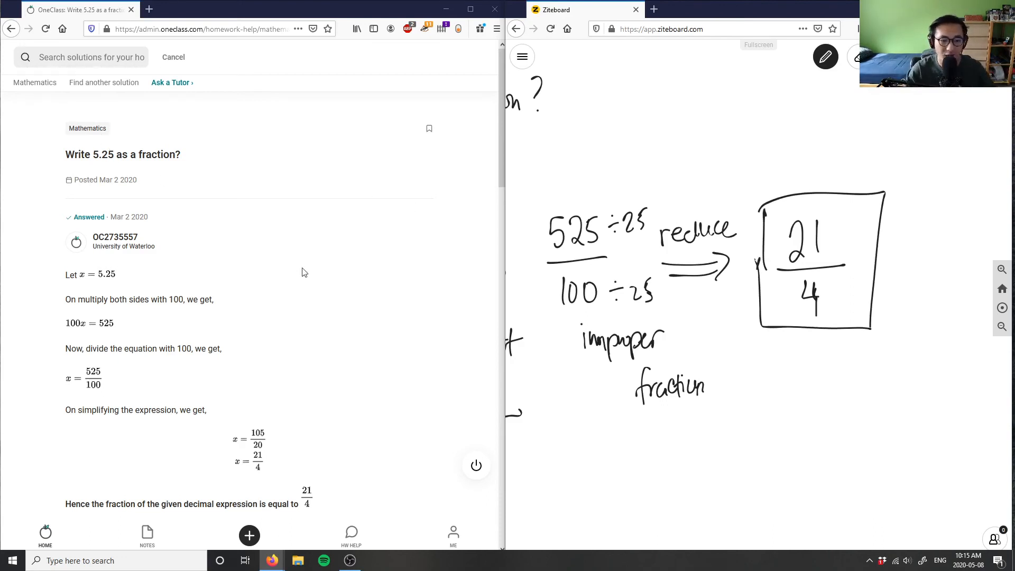
# Scroll to the OneClass Verify solution comment box and begin typing "Solut"
pyautogui.scroll(-3)
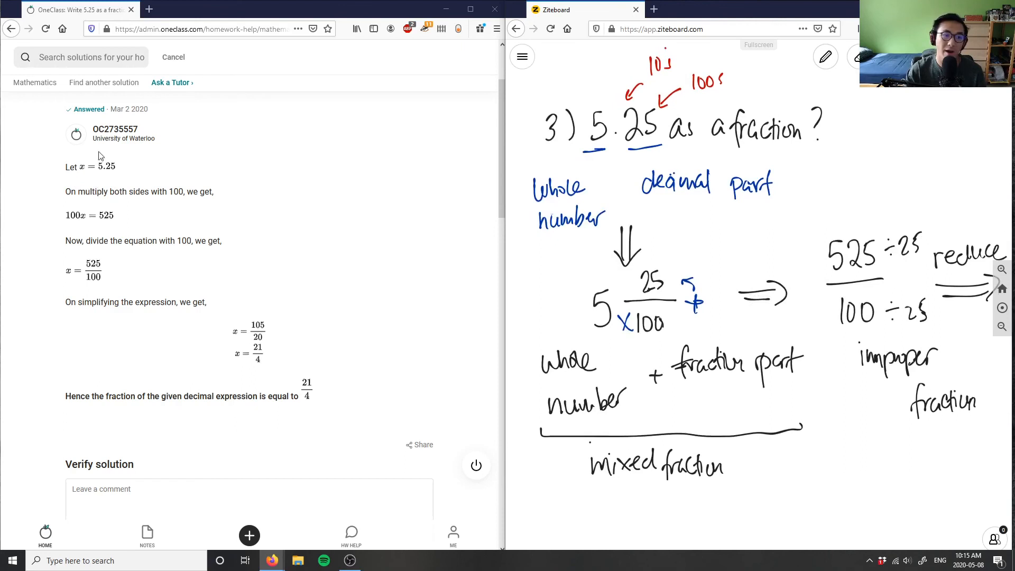
pyautogui.moveTo(155, 287)
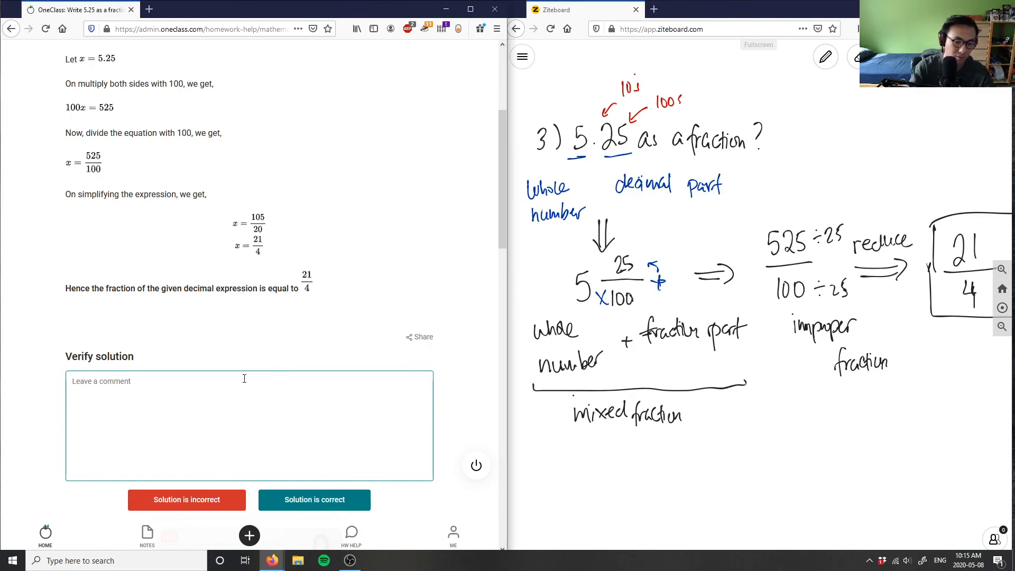
pyautogui.write('Solut')
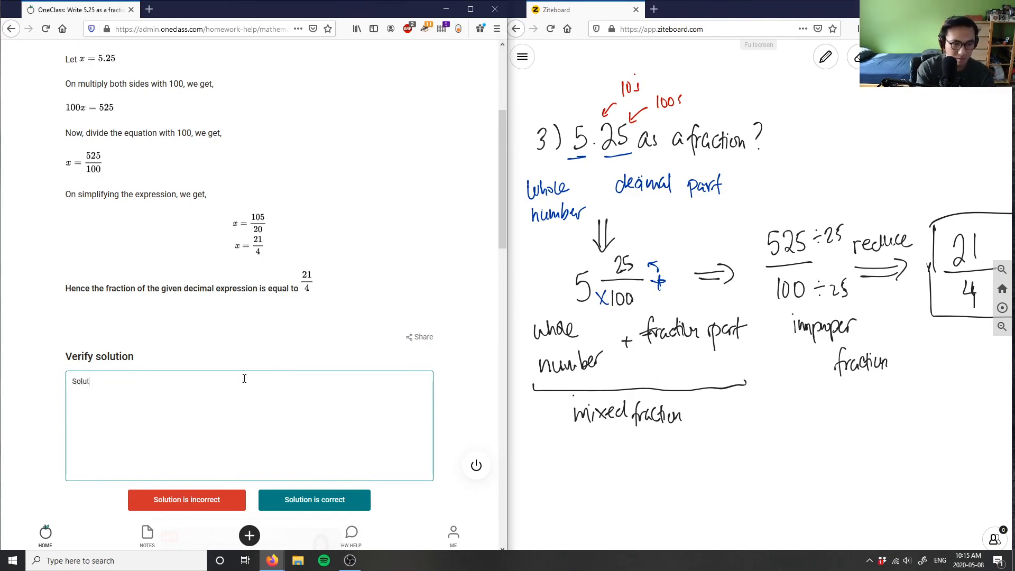